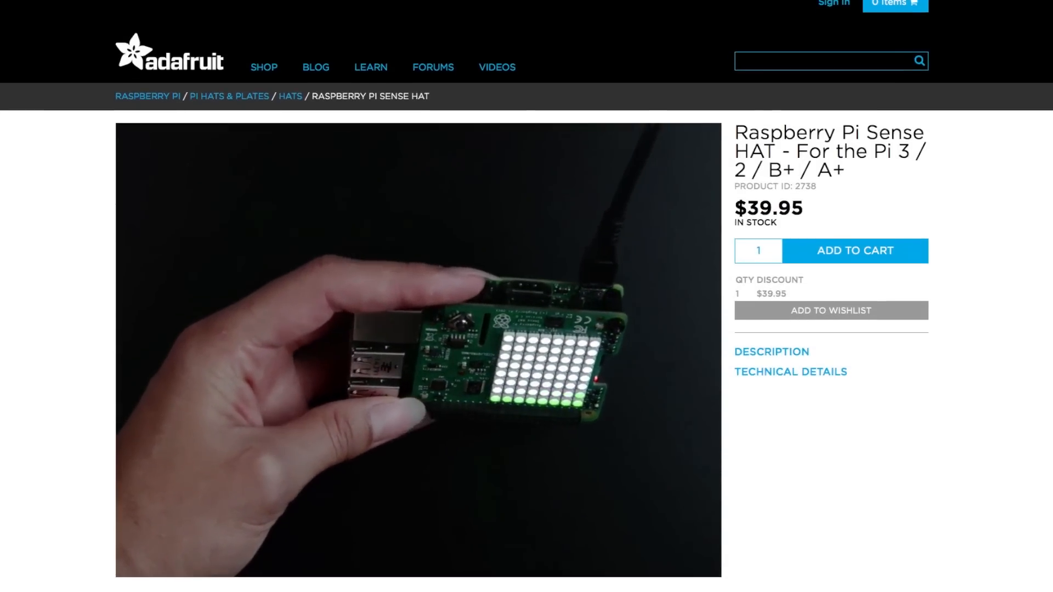
pyautogui.scroll(-3)
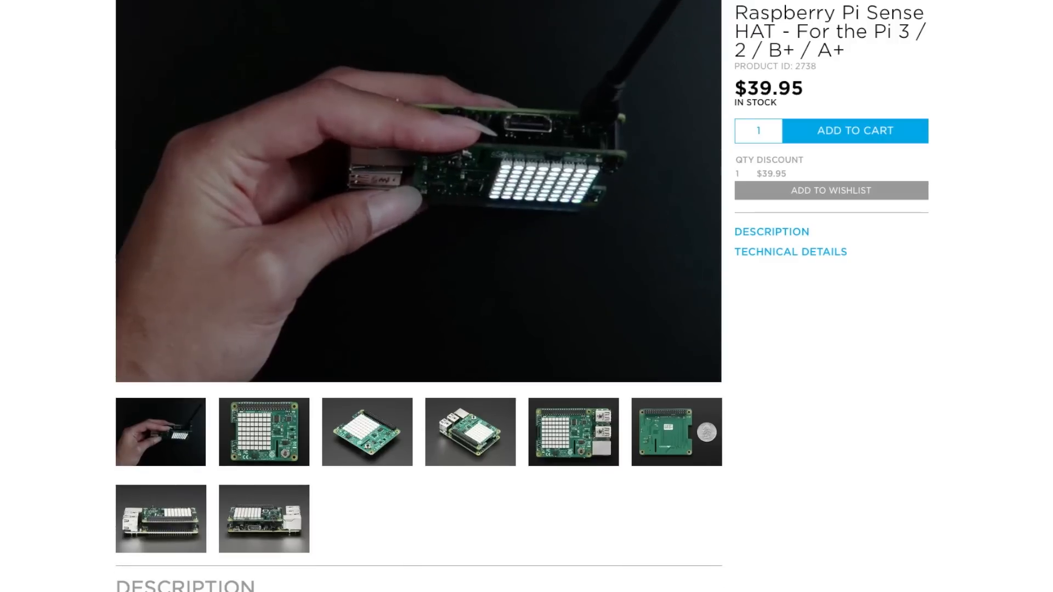